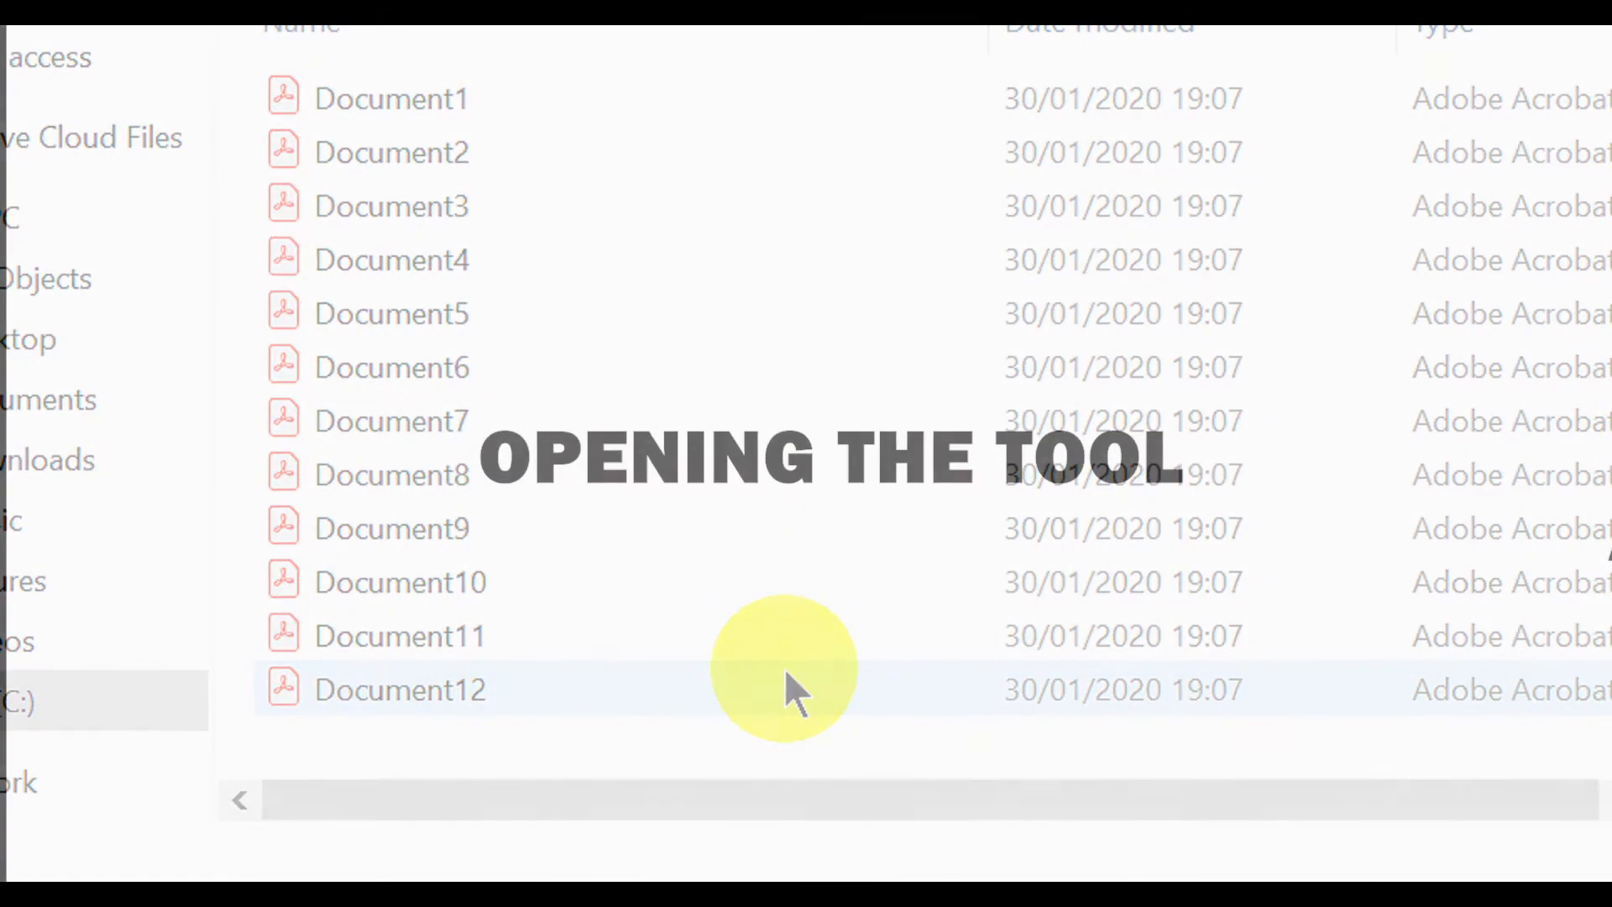
Open Document.pdf in Acrobat and launch AutoSplit's Split Document settings from the Plug-Ins menu
double_click(391, 688)
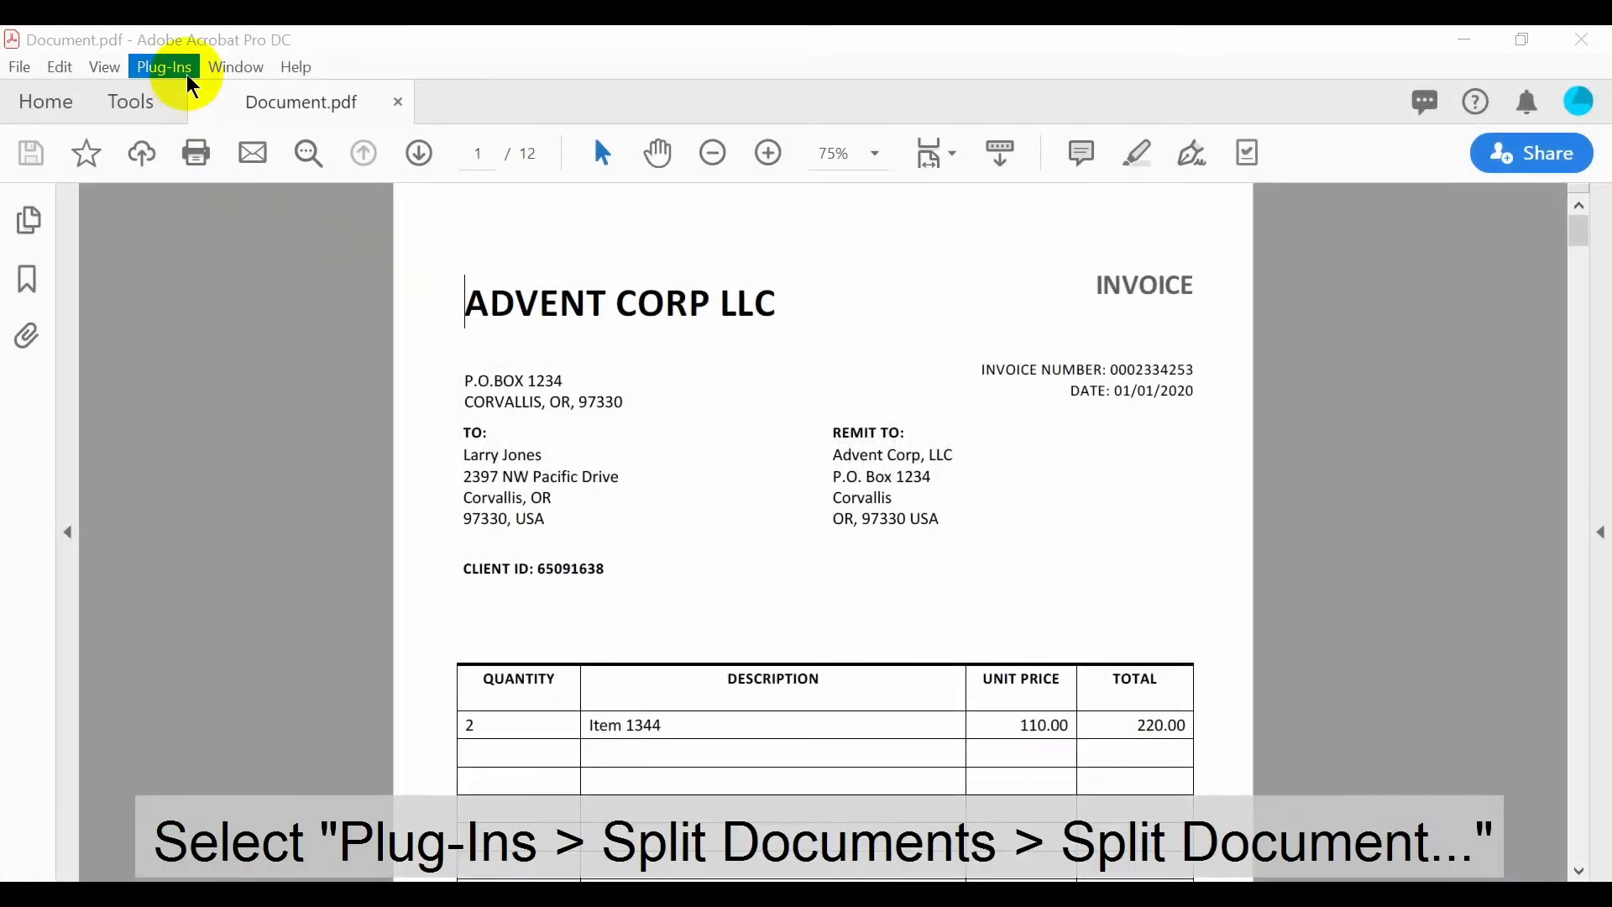
click(163, 65)
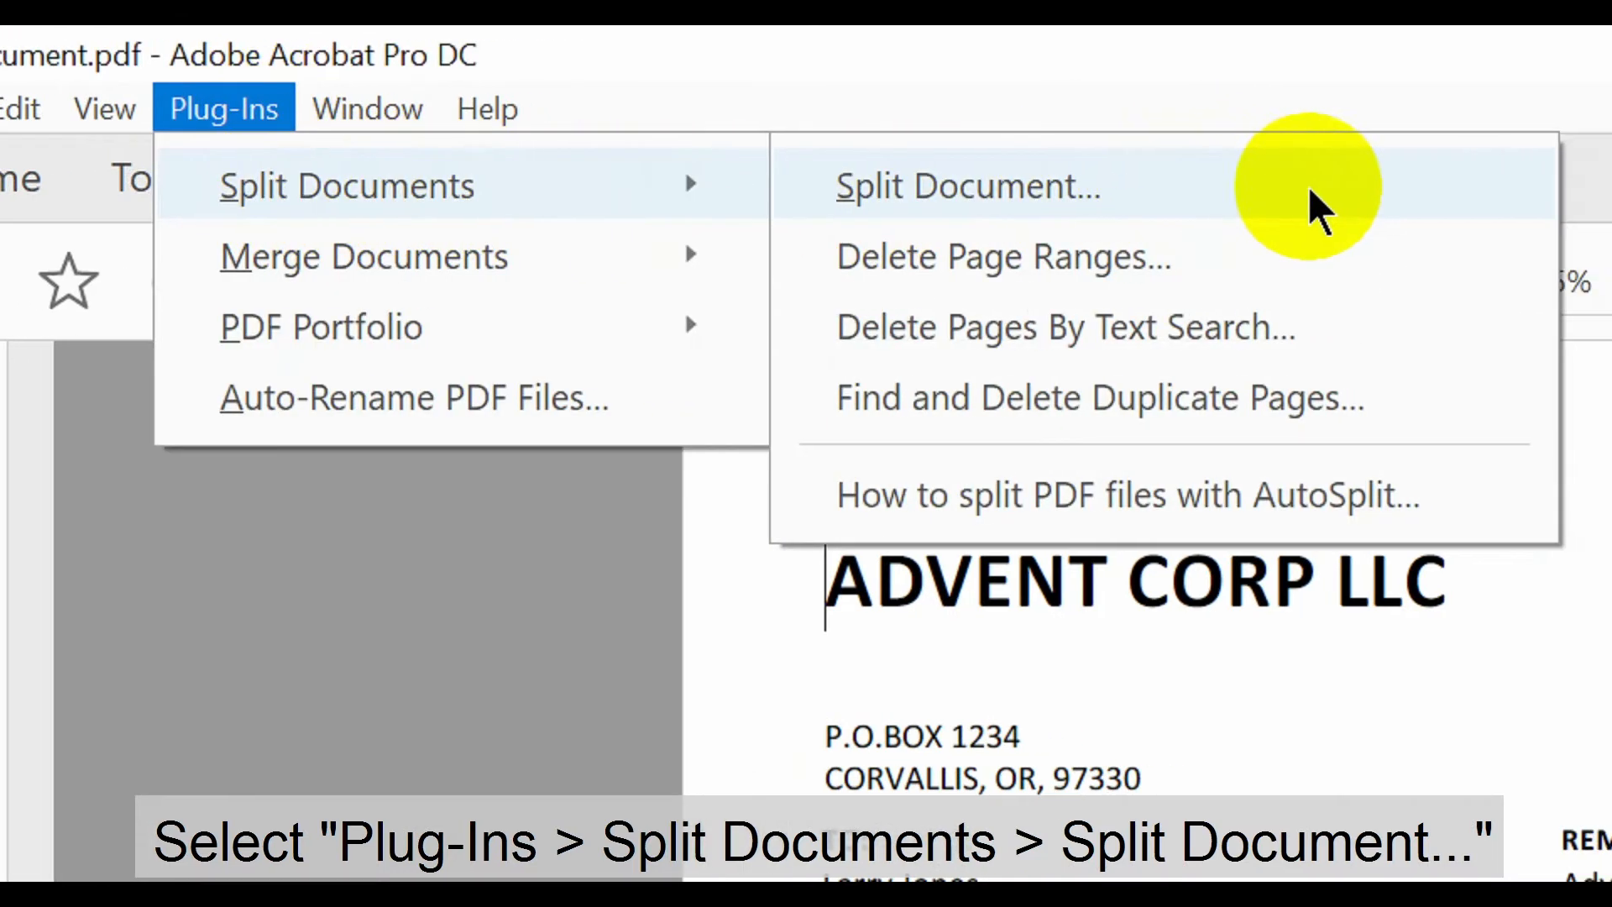
click(969, 187)
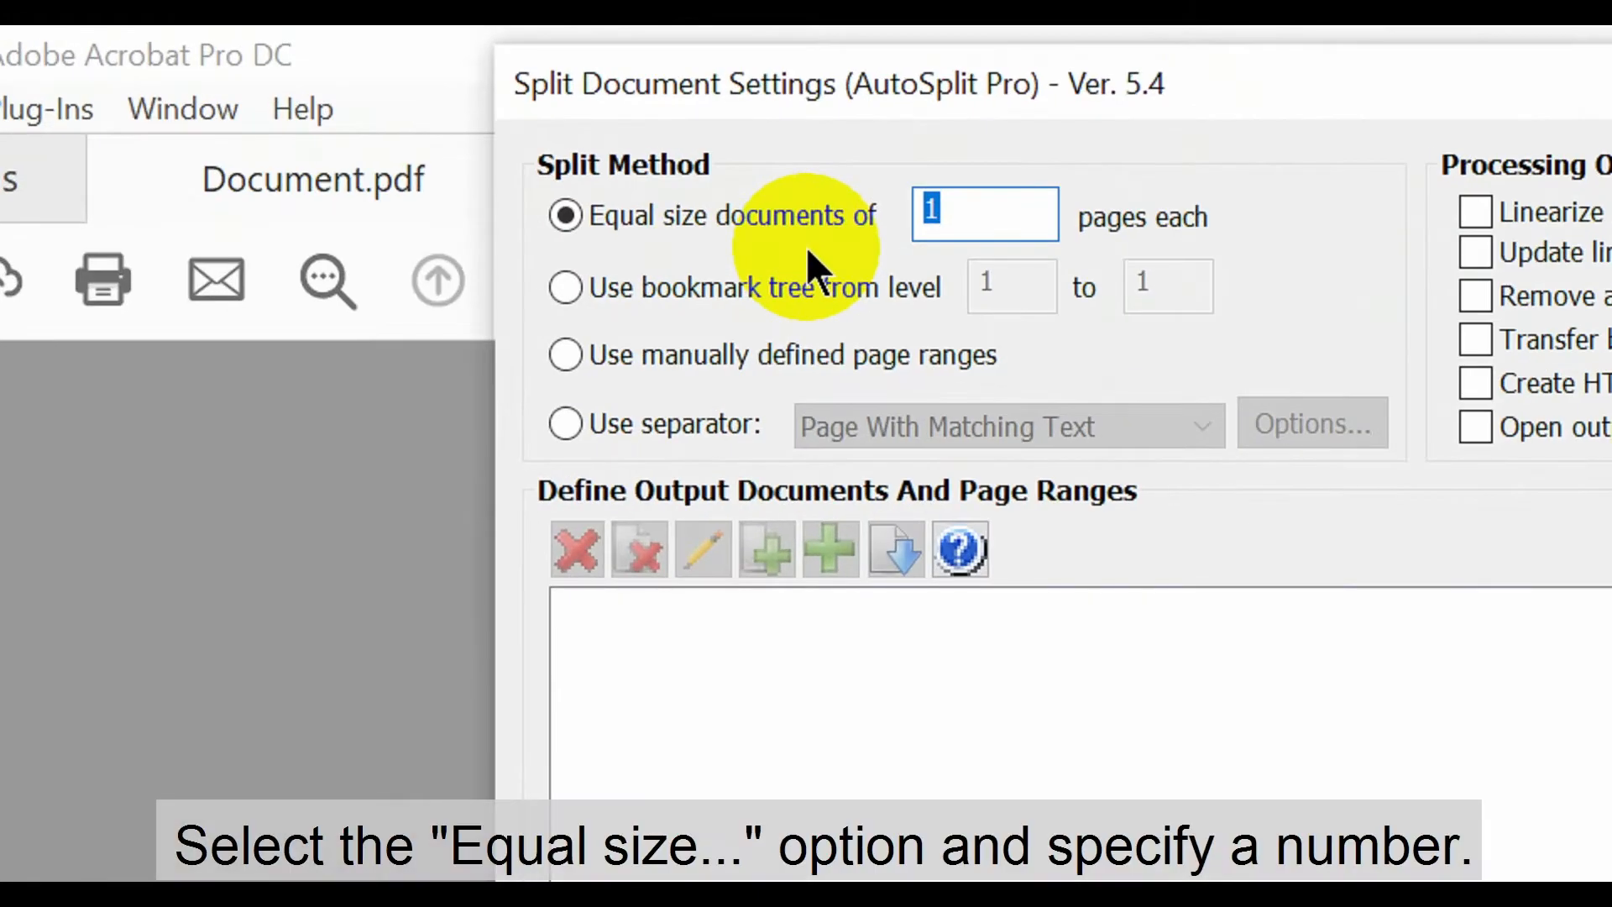
mouse_move(858, 262)
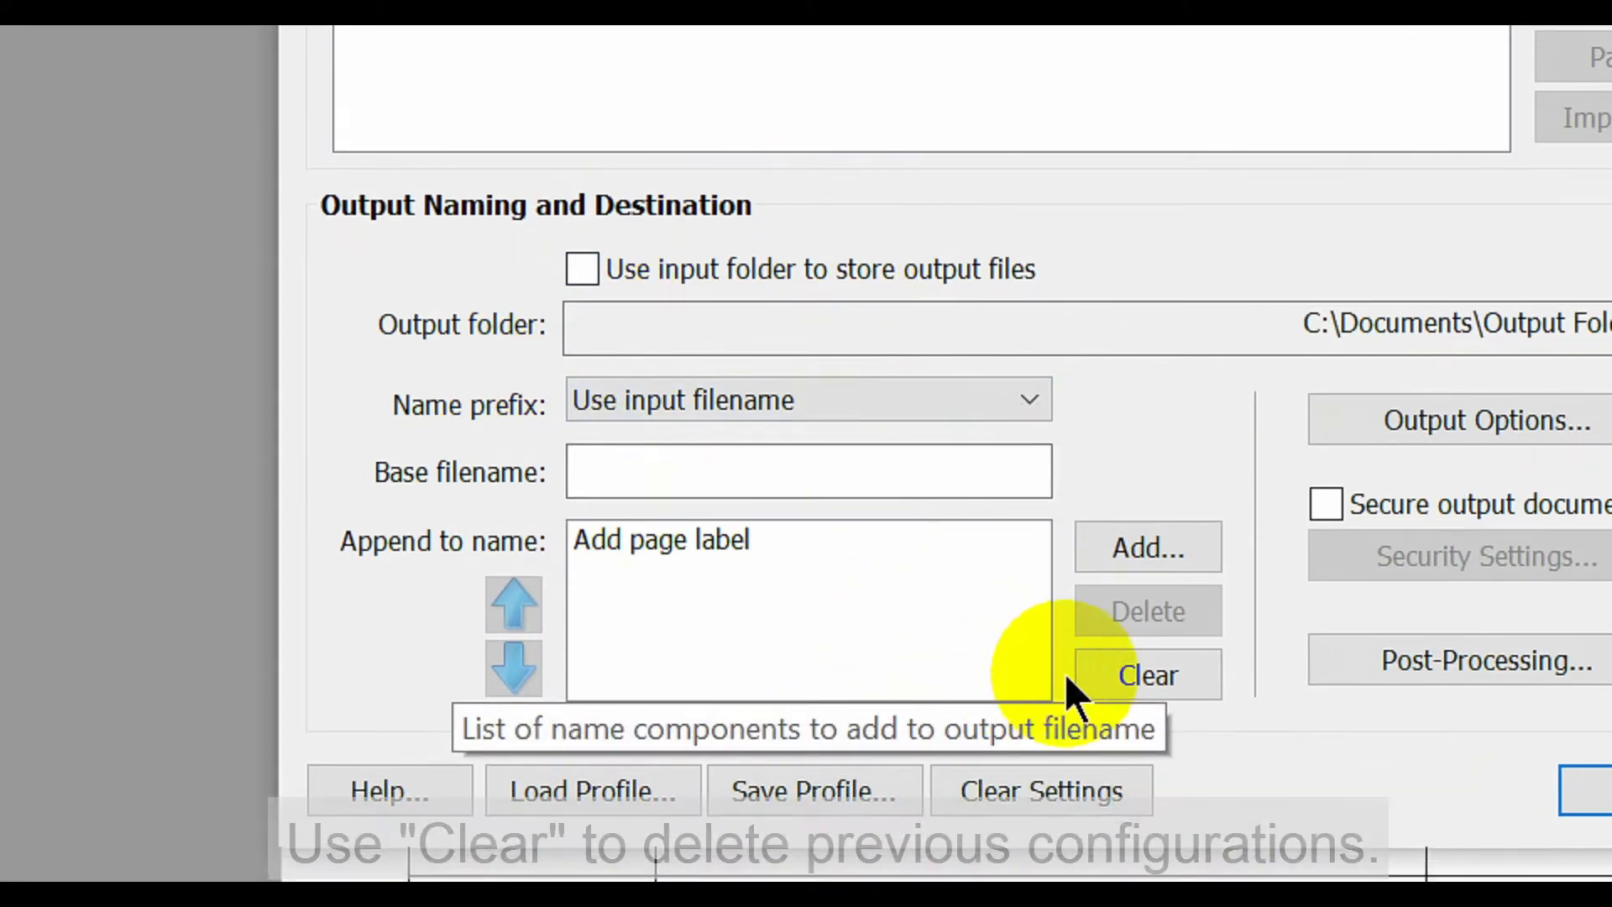
Replace the file-naming components with a single Page Label component
click(1147, 675)
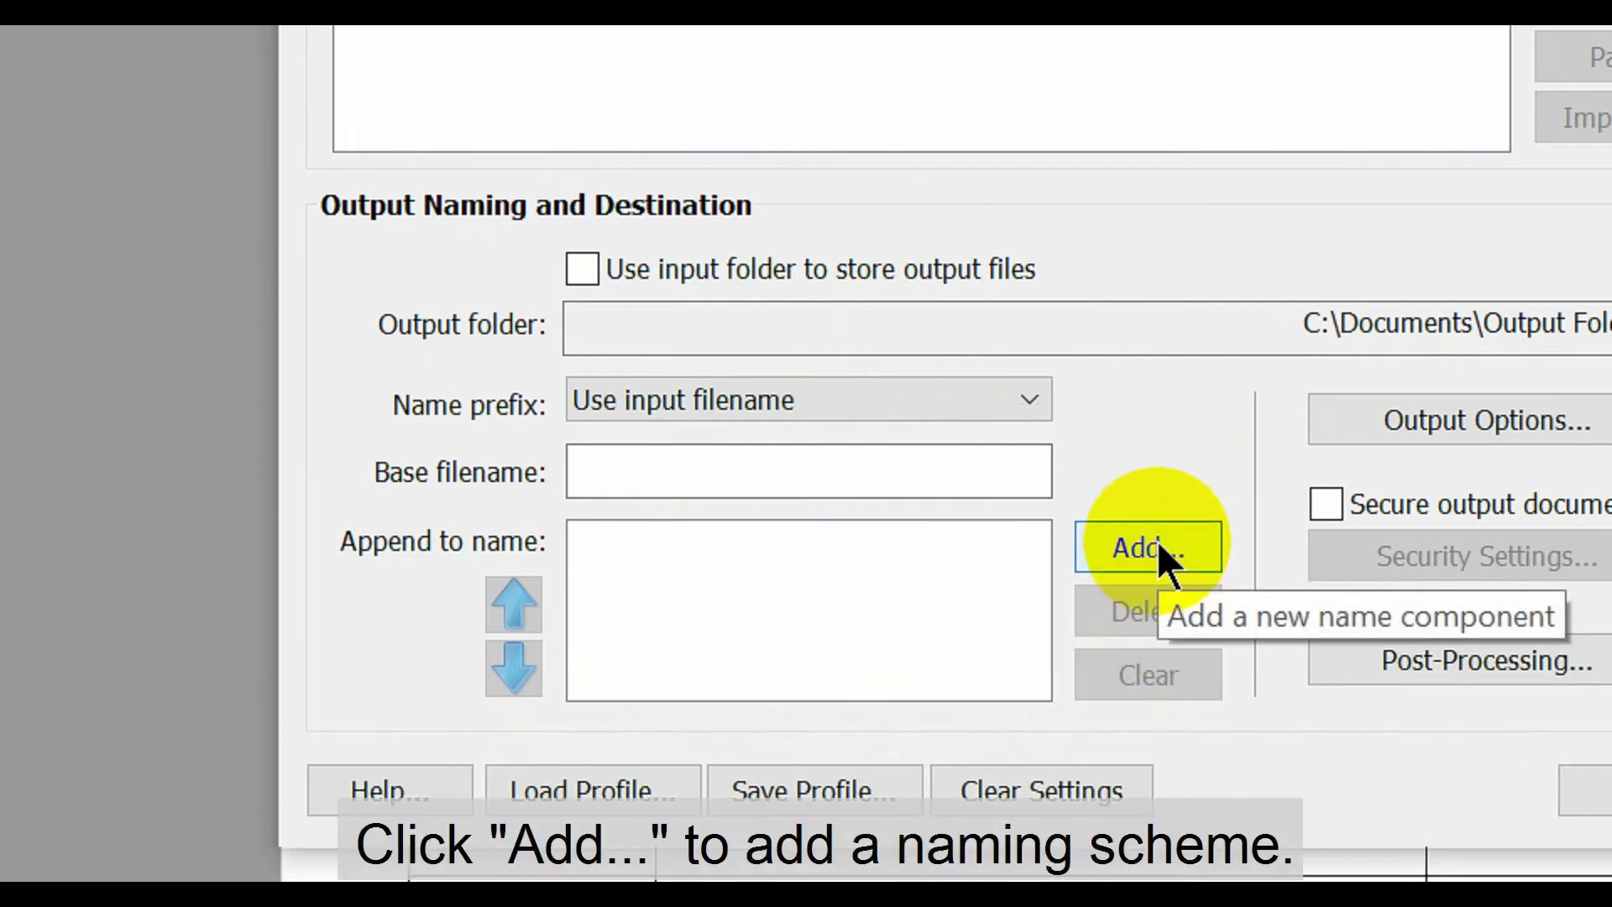
click(1147, 545)
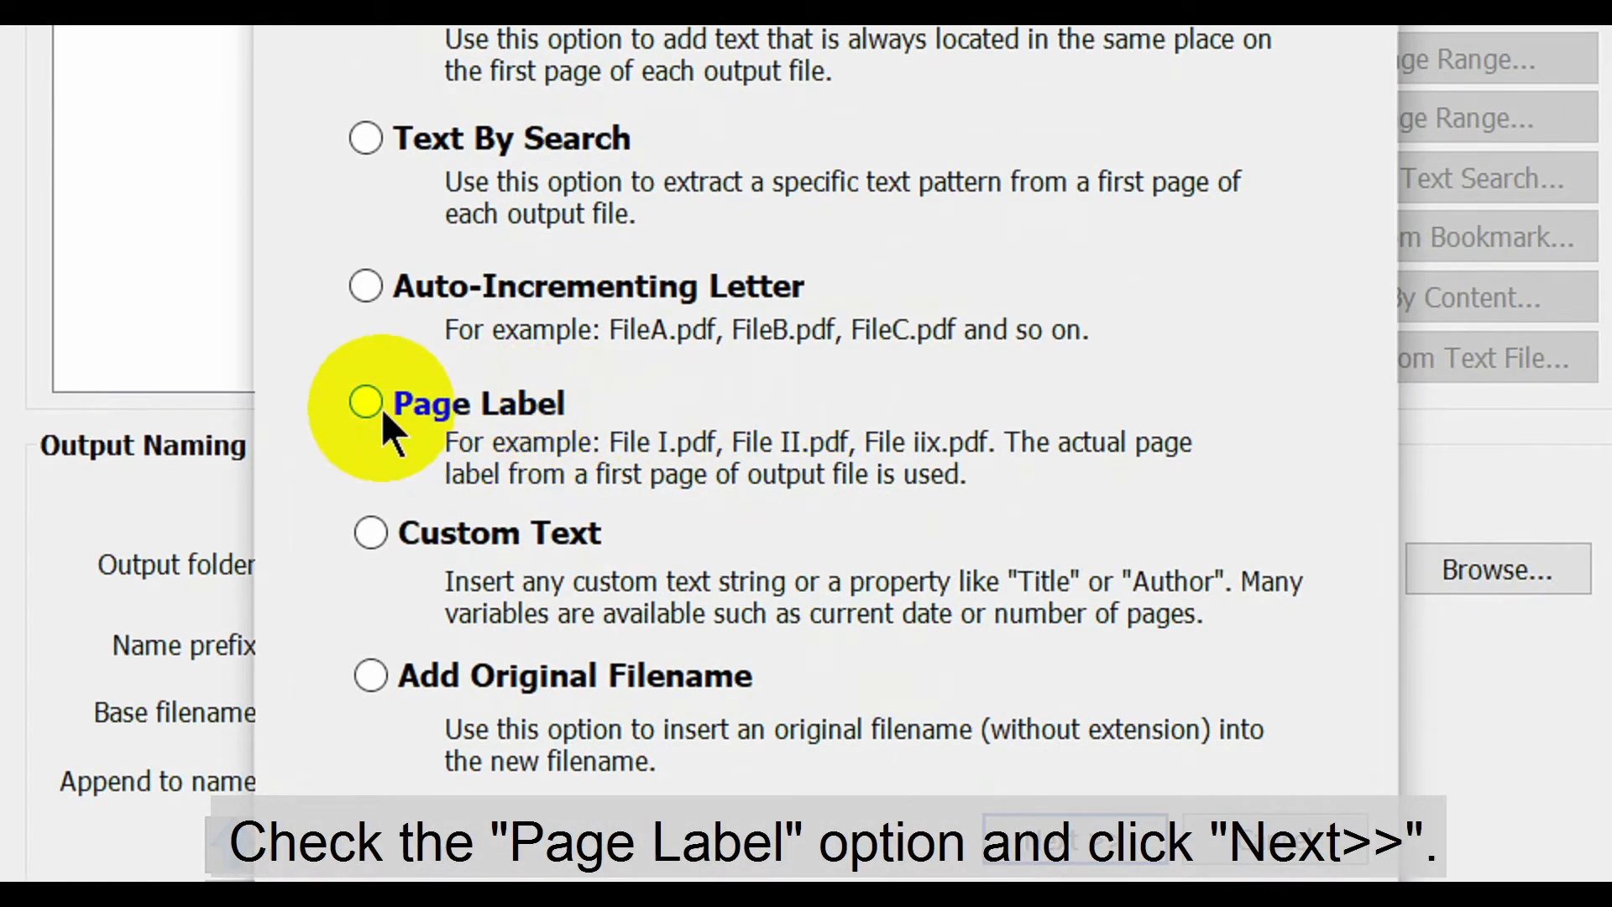
click(365, 403)
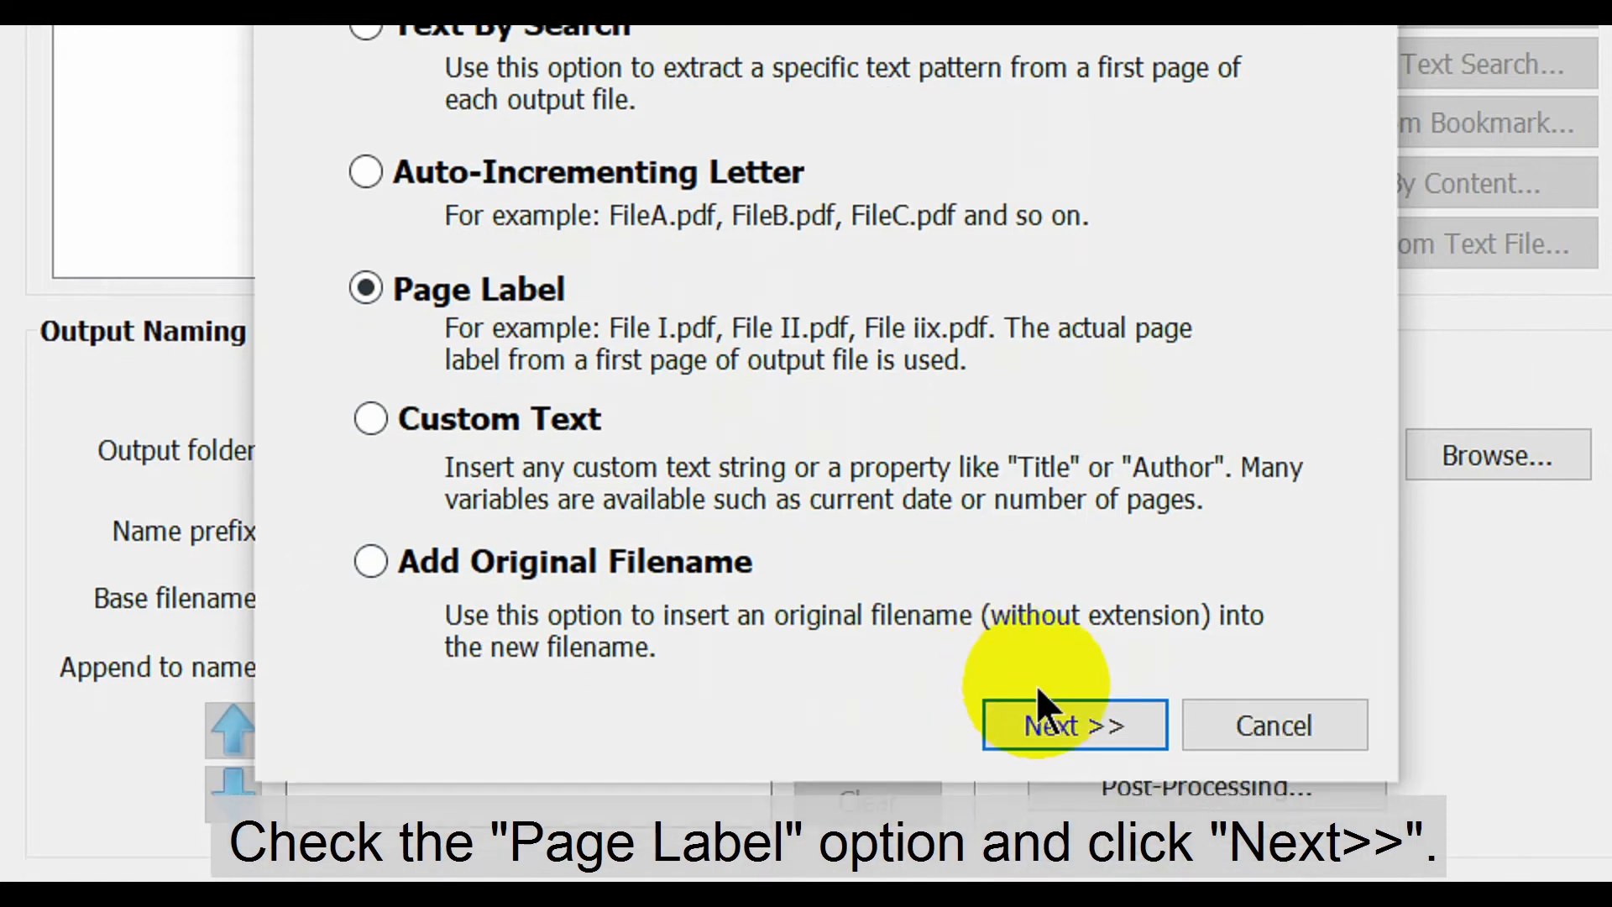
click(1073, 724)
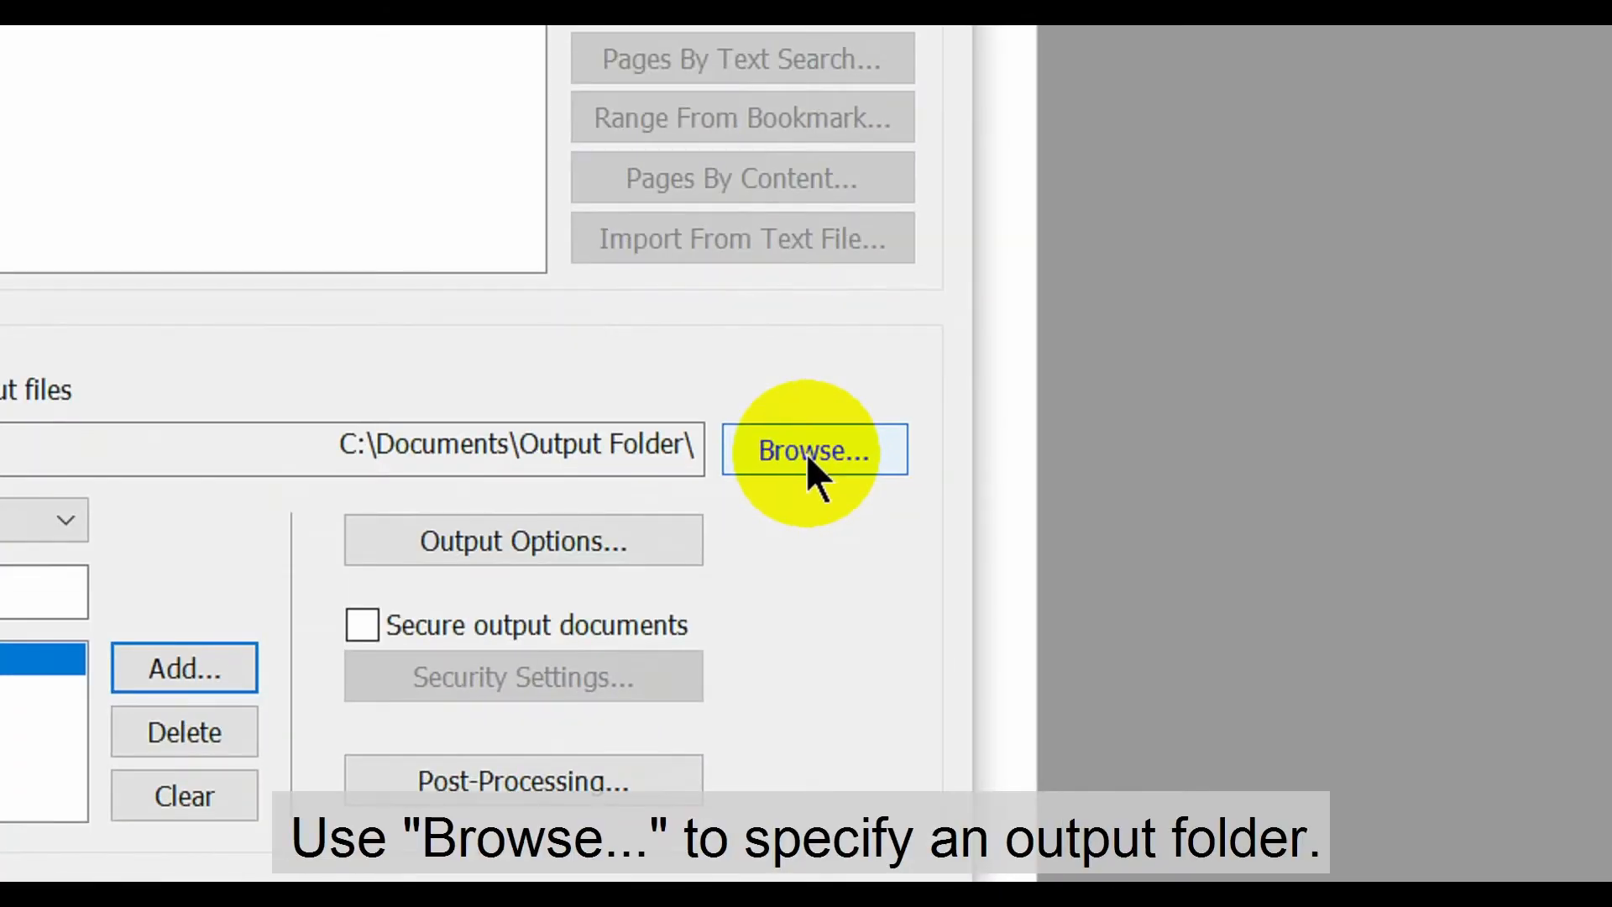
Set C:\Documents\Output Folder as the destination for the split files
click(811, 450)
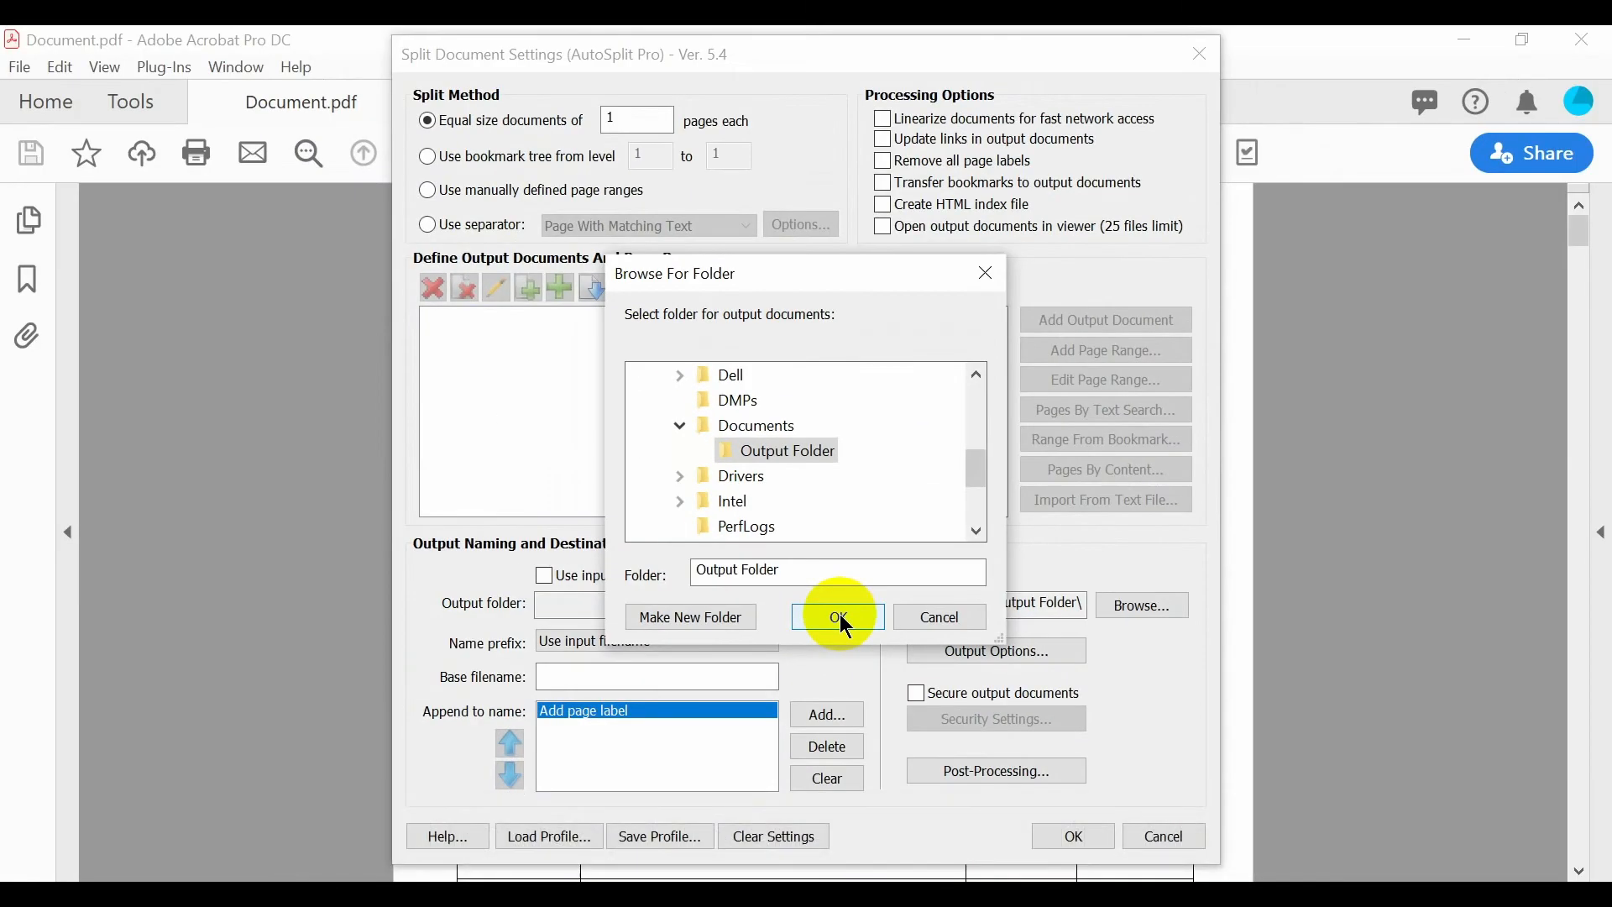
click(836, 616)
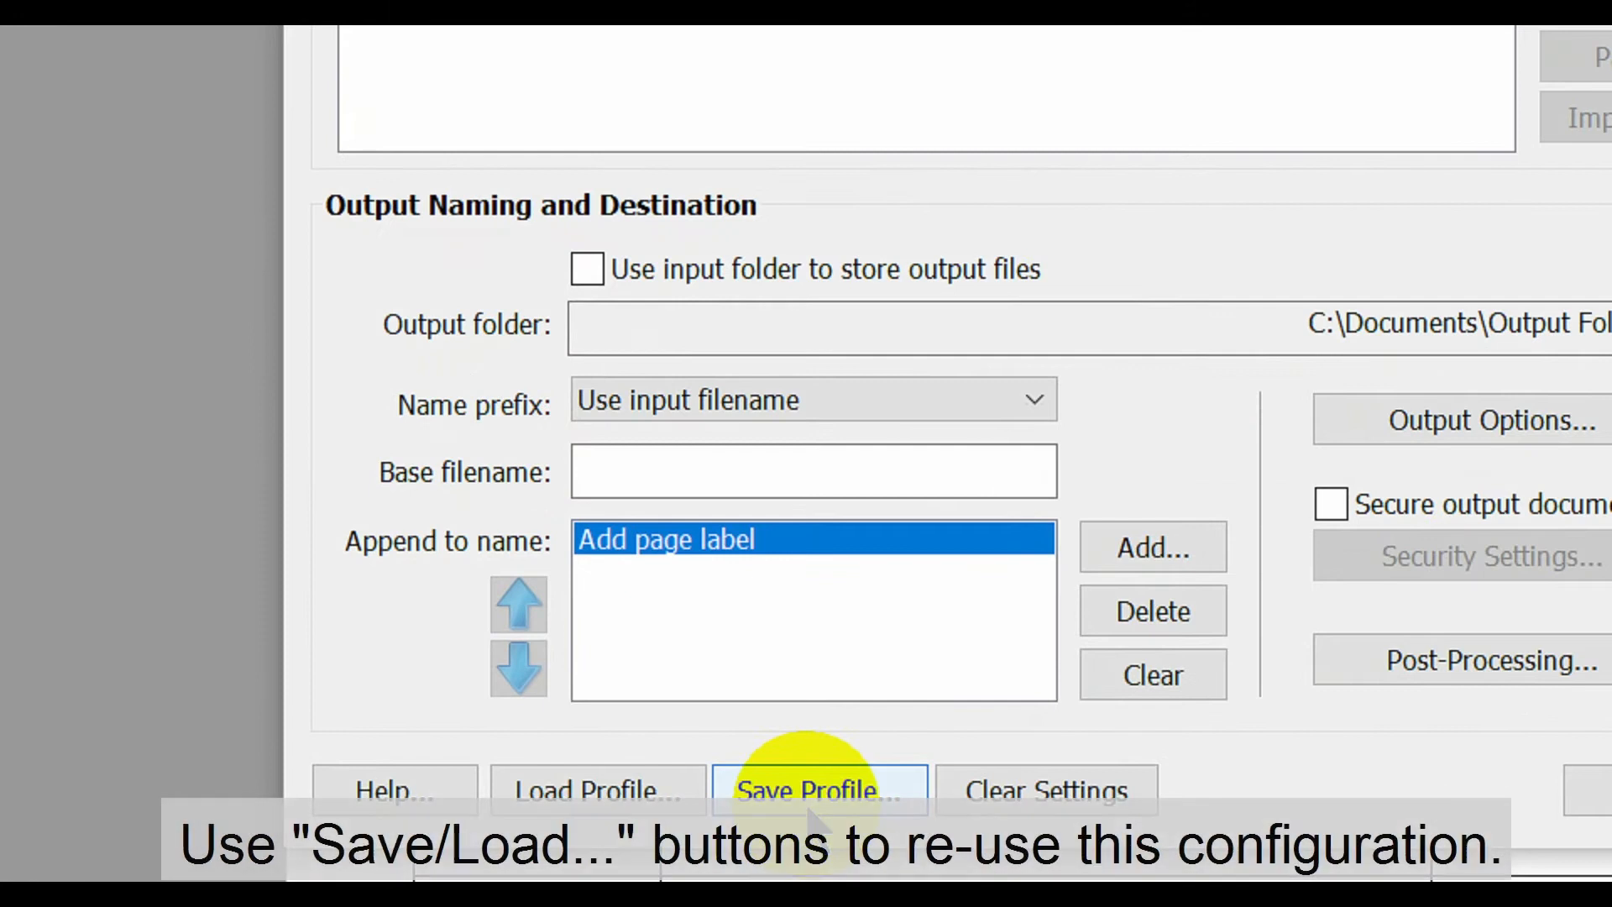
mouse_move(584, 791)
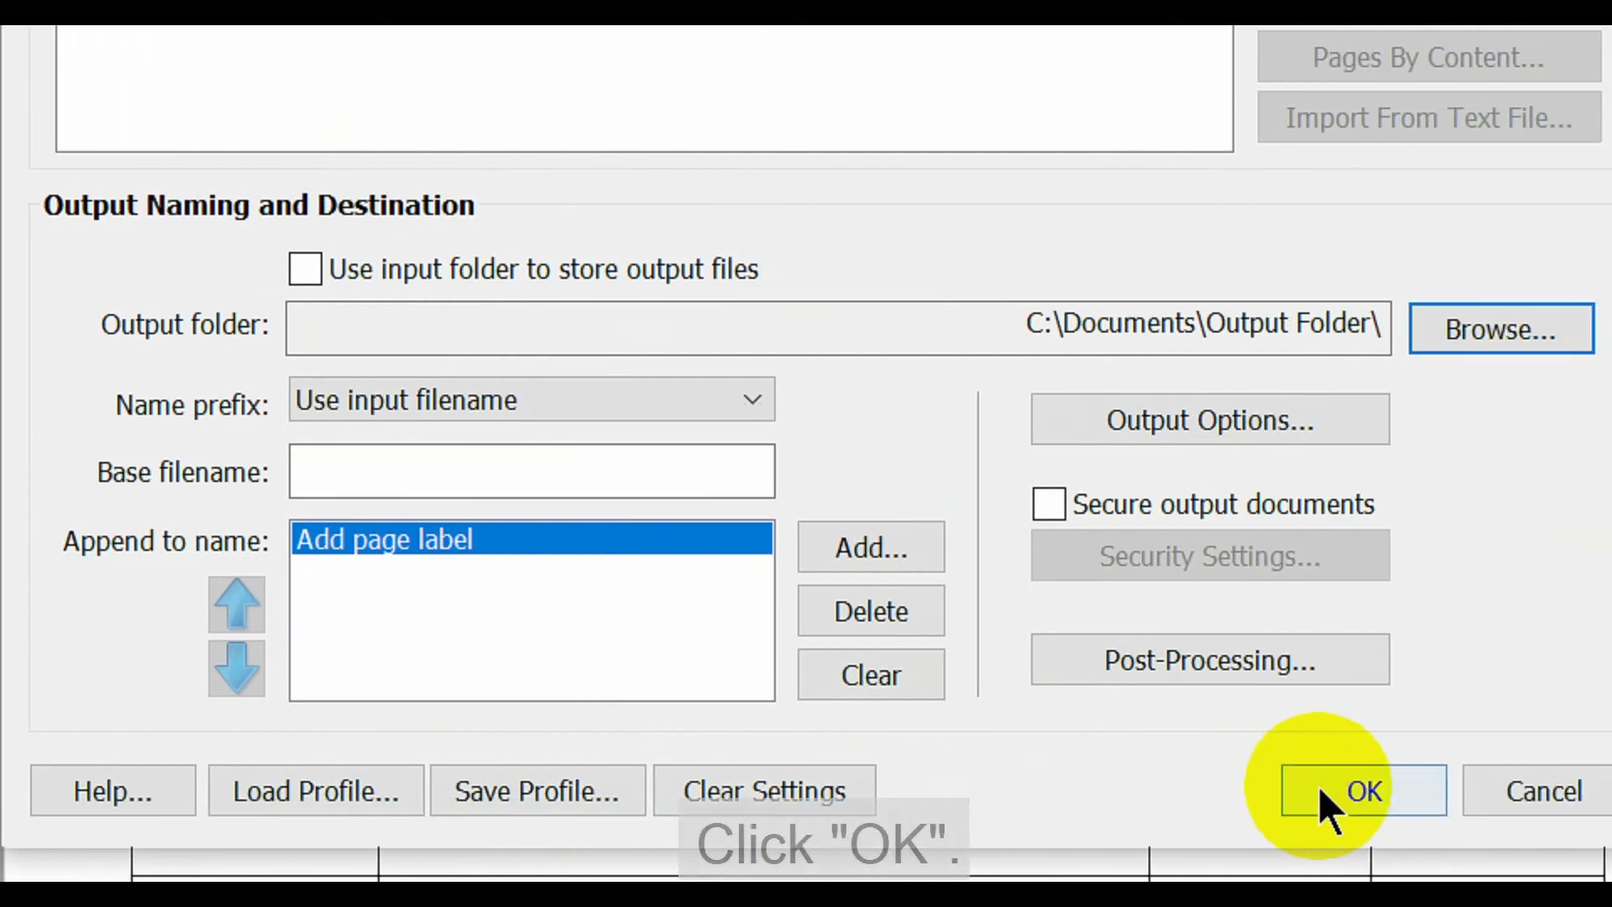
Run the split into twelve single-page files, Document1–Document12, and open the Output Folder
click(1359, 791)
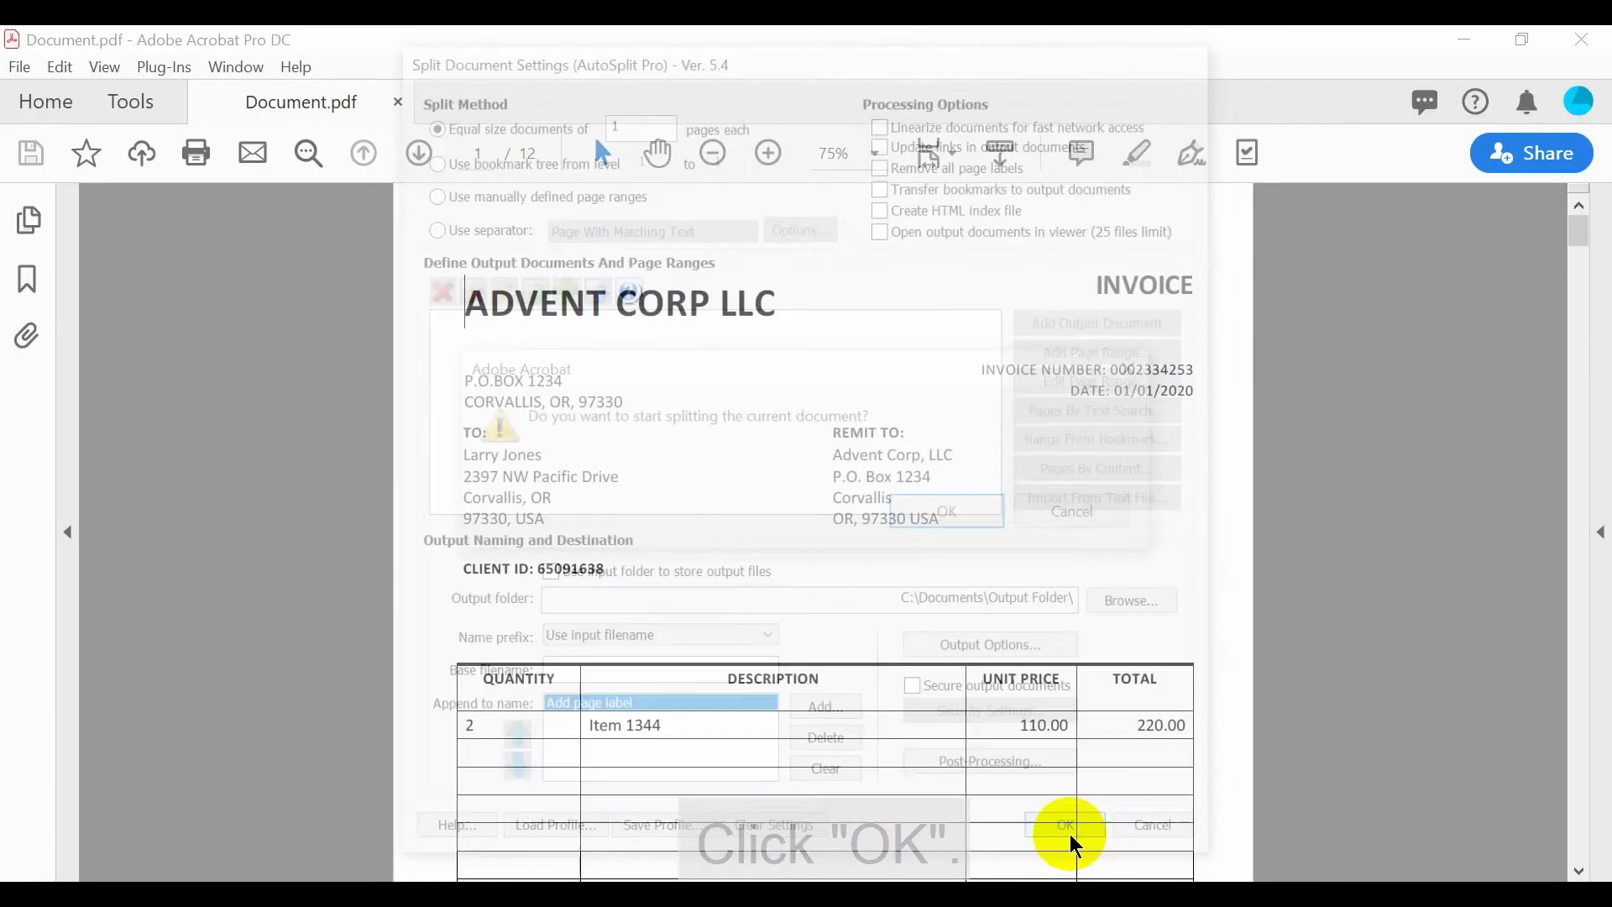
click(1065, 825)
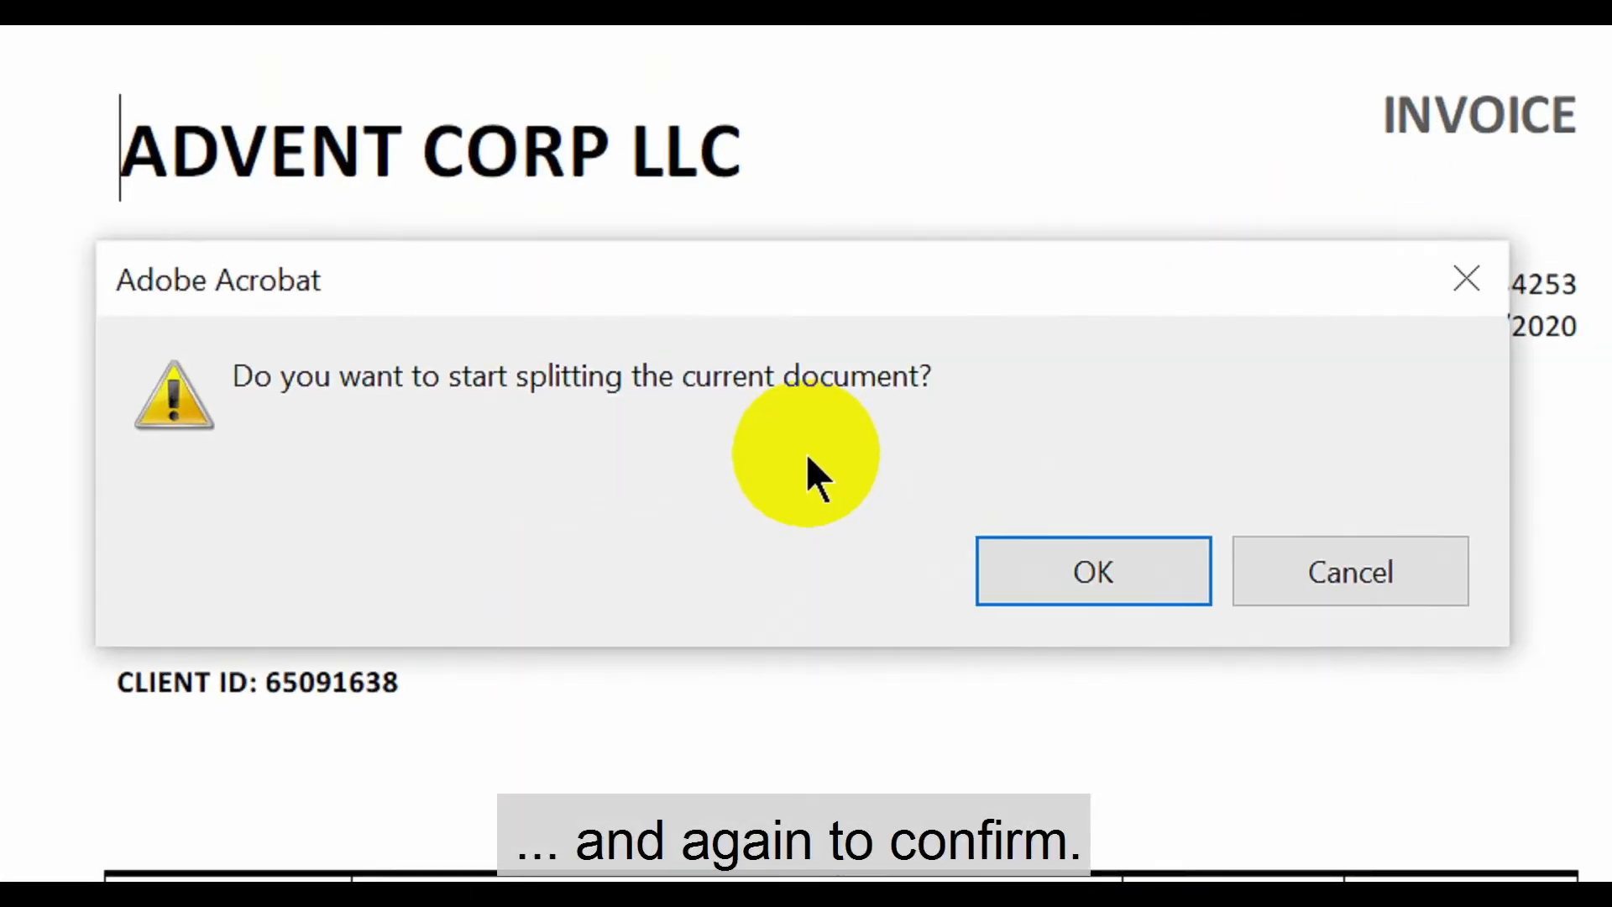
click(1091, 571)
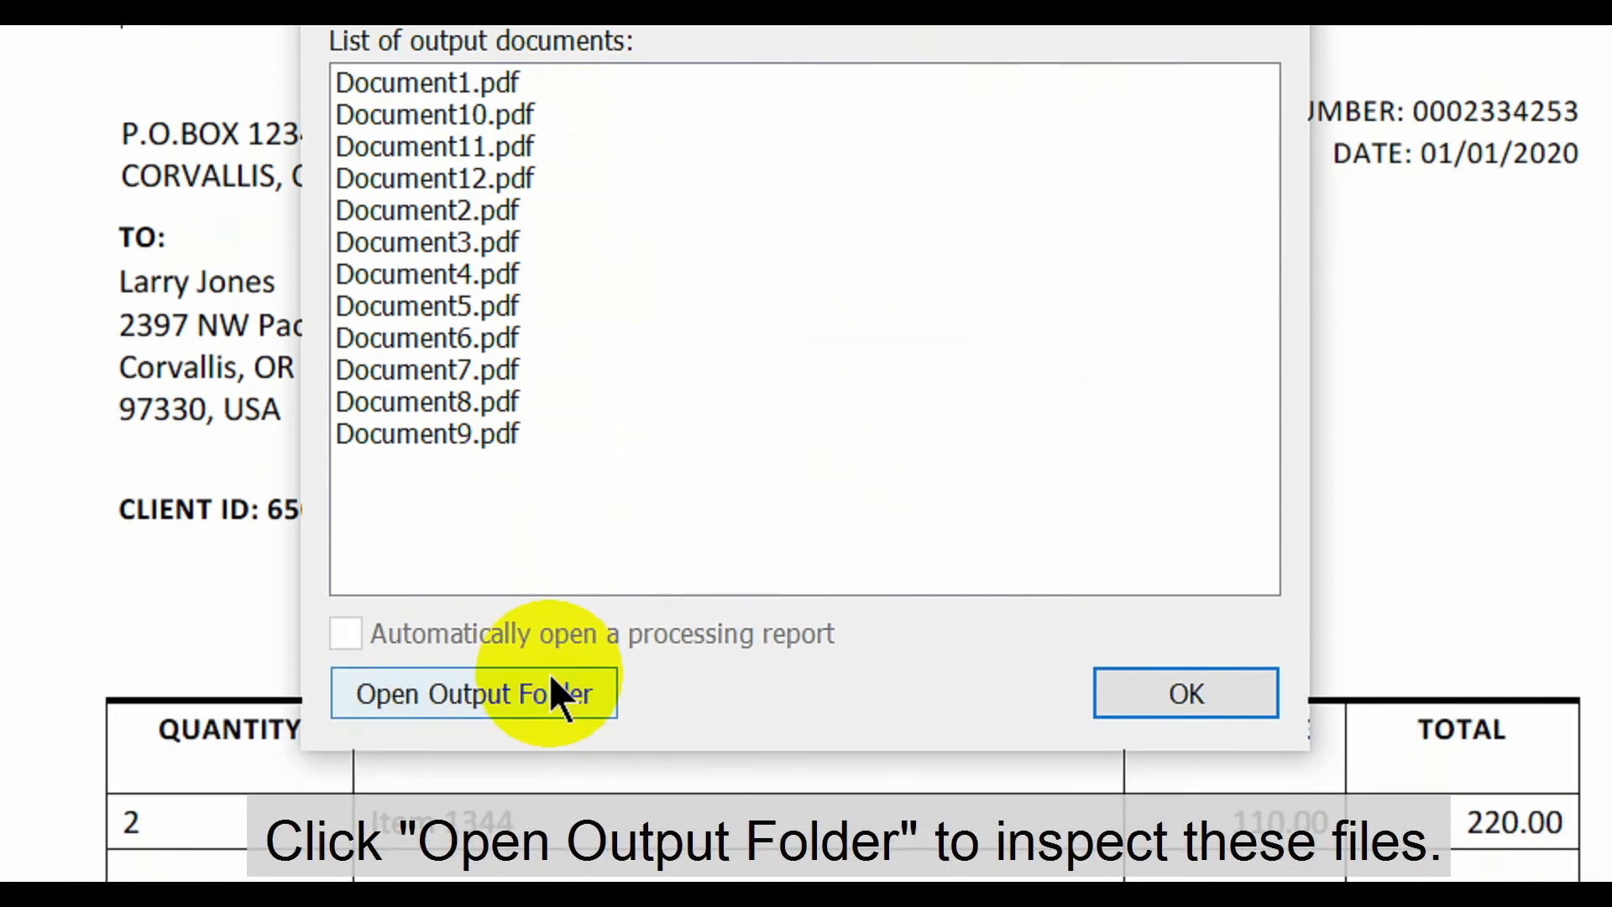
click(474, 693)
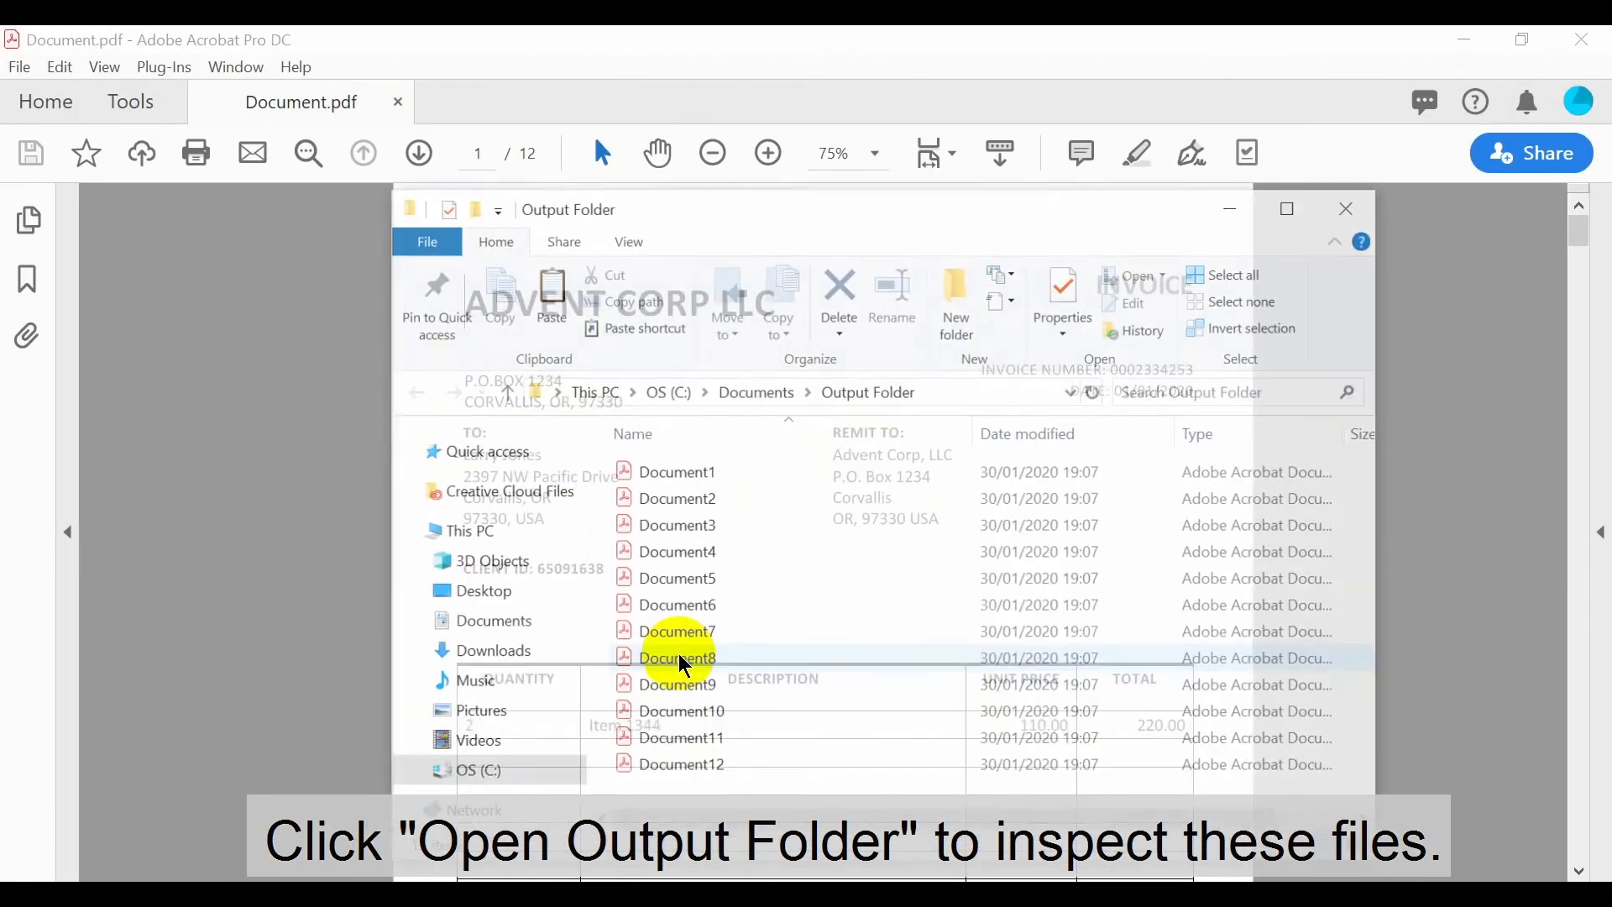